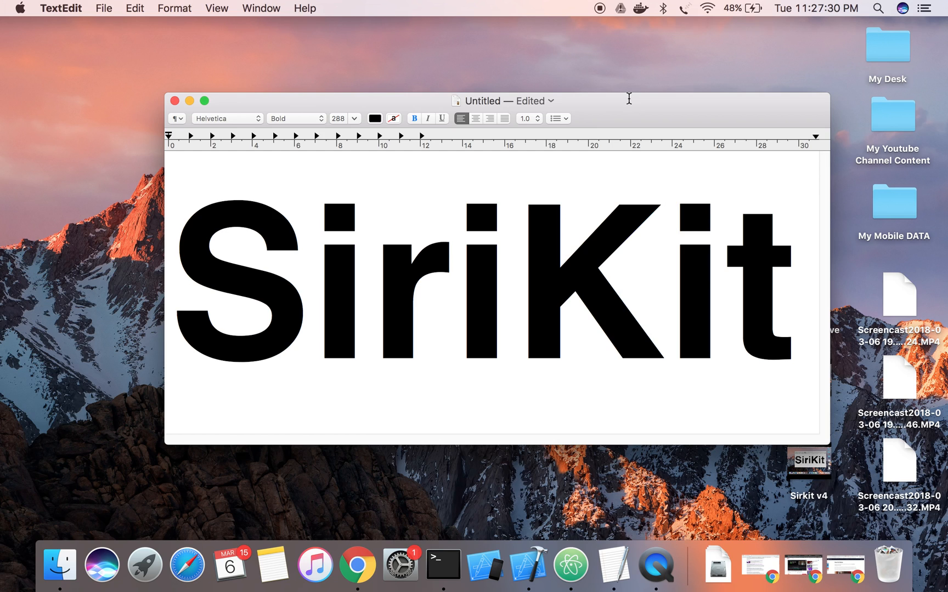
pyautogui.click(664, 278)
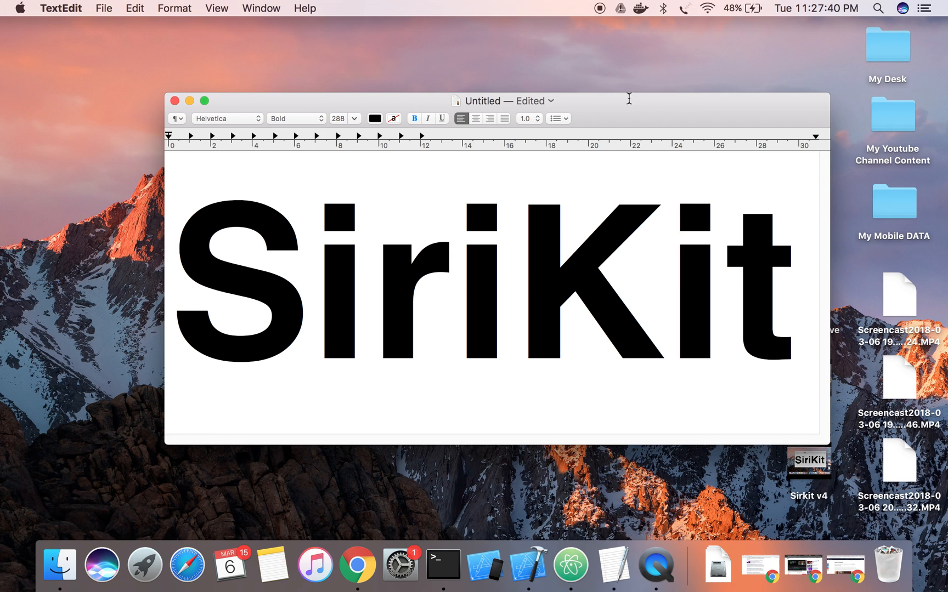
pyautogui.click(665, 278)
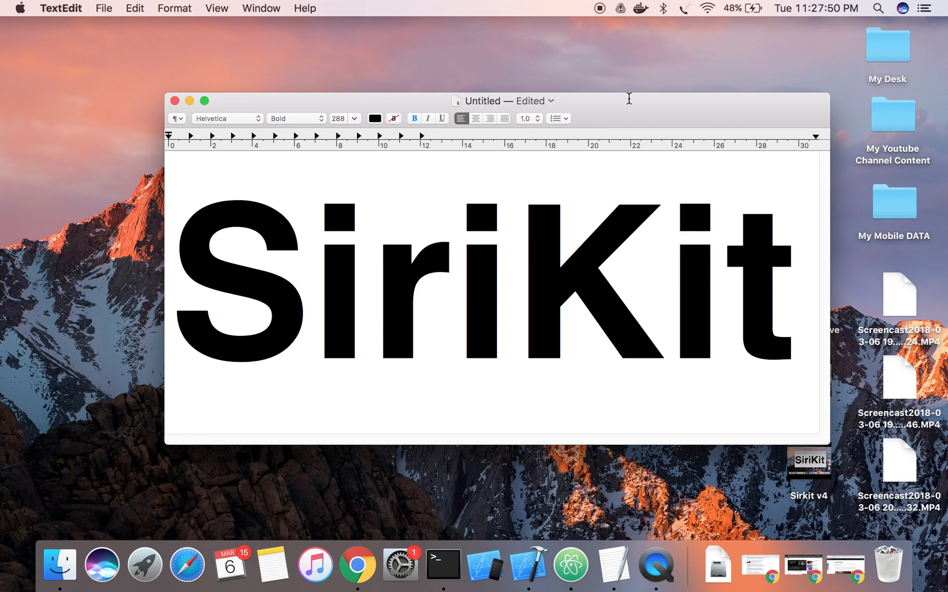
pyautogui.click(665, 272)
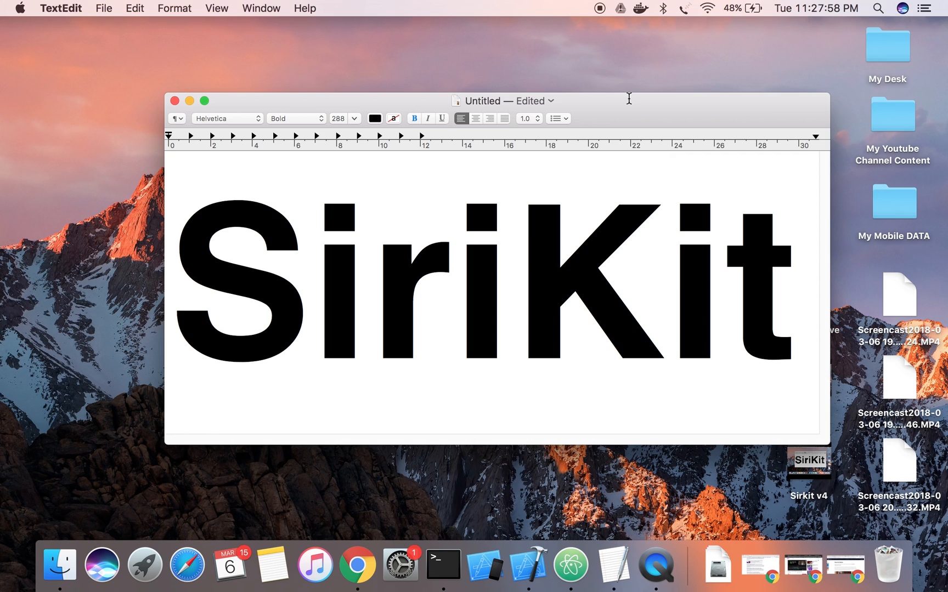
pyautogui.click(664, 278)
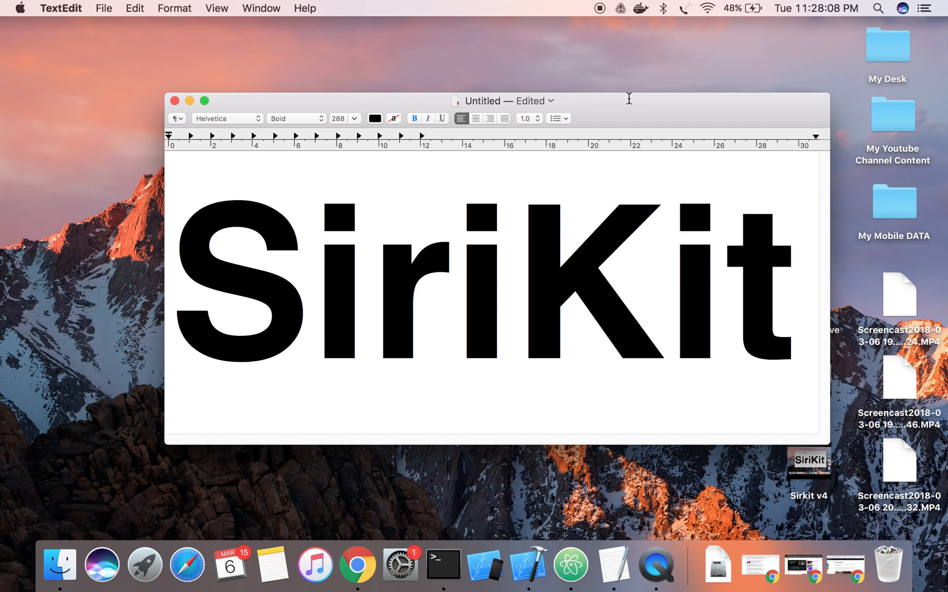
pyautogui.click(664, 278)
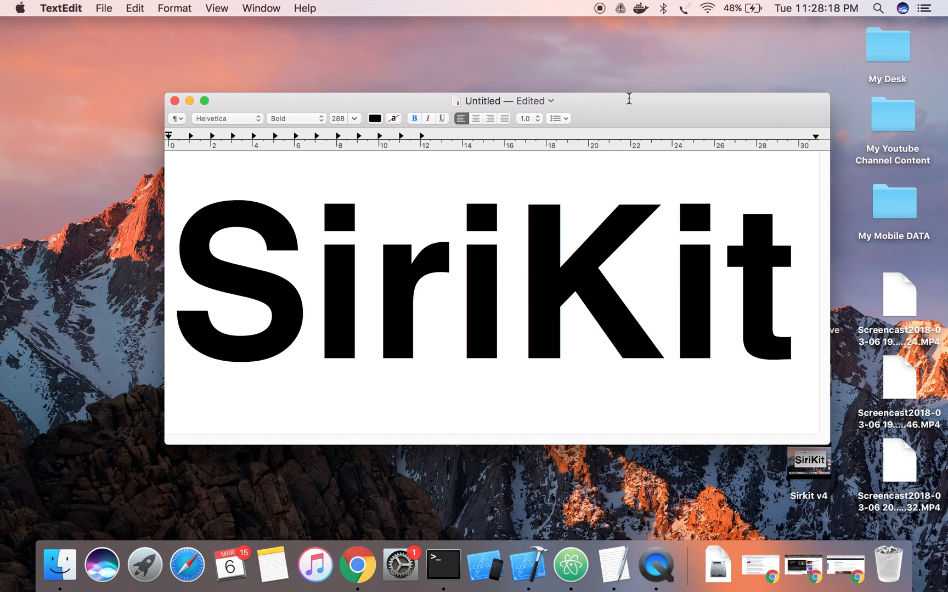
pyautogui.click(666, 284)
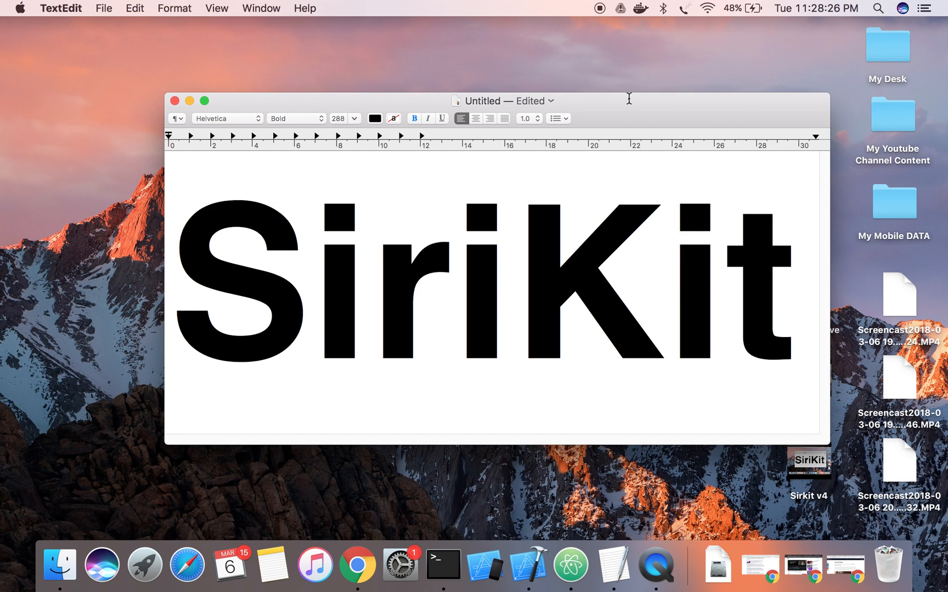
pyautogui.click(665, 278)
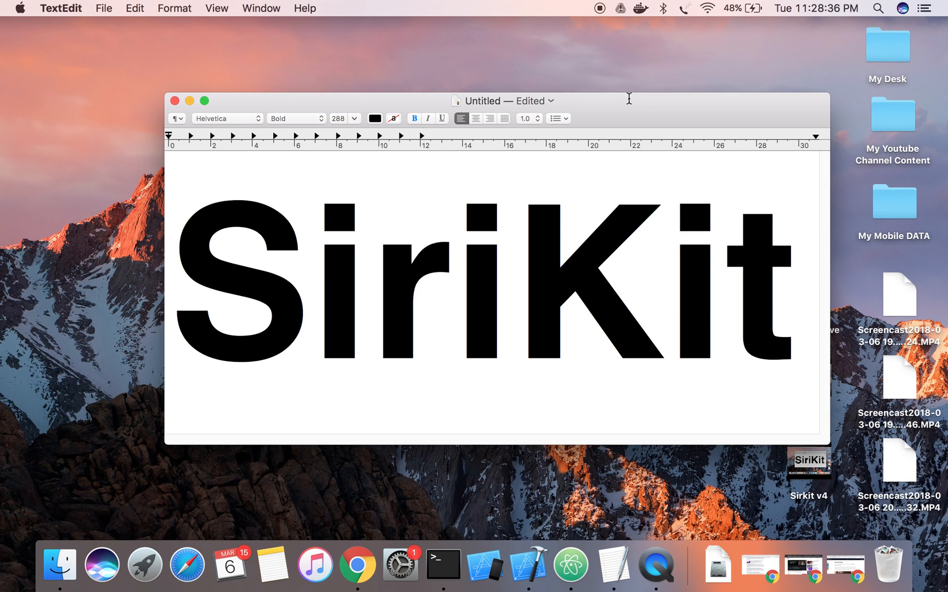
pyautogui.click(663, 278)
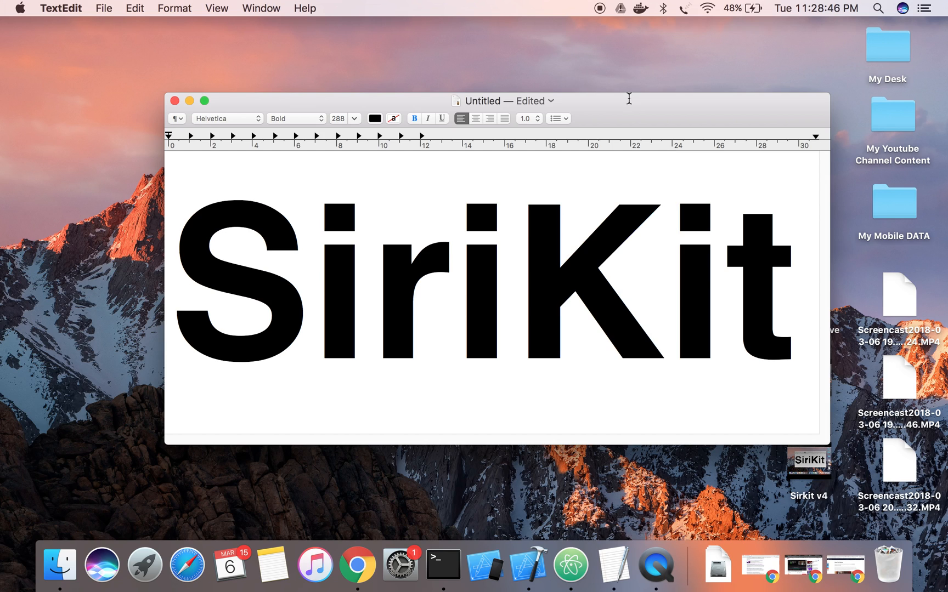
pyautogui.click(665, 278)
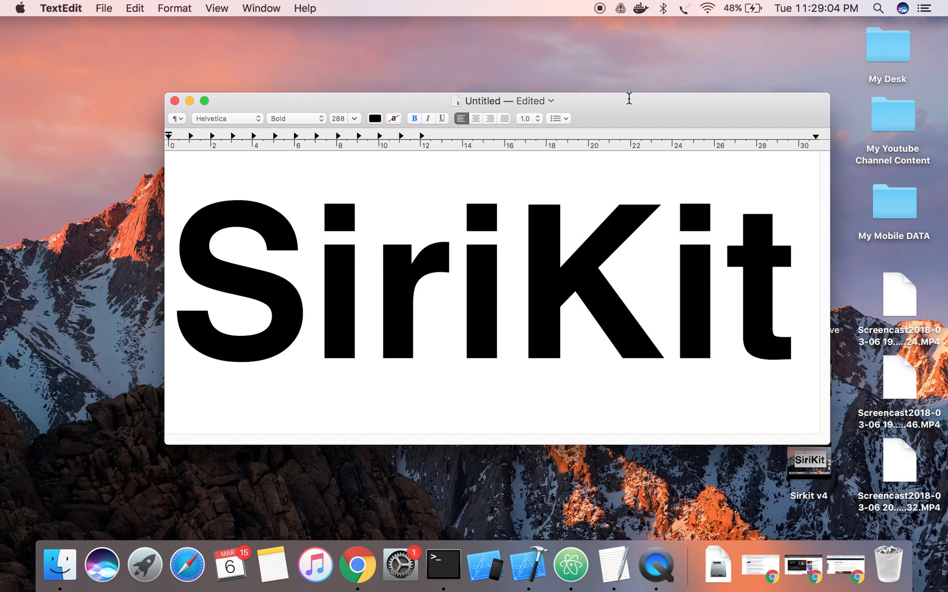
pyautogui.click(664, 278)
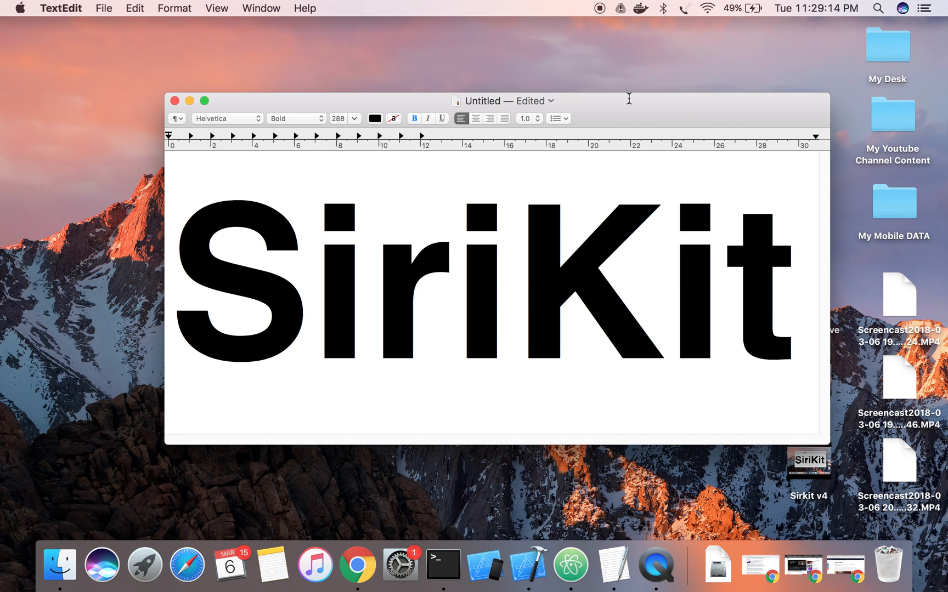
pyautogui.click(663, 272)
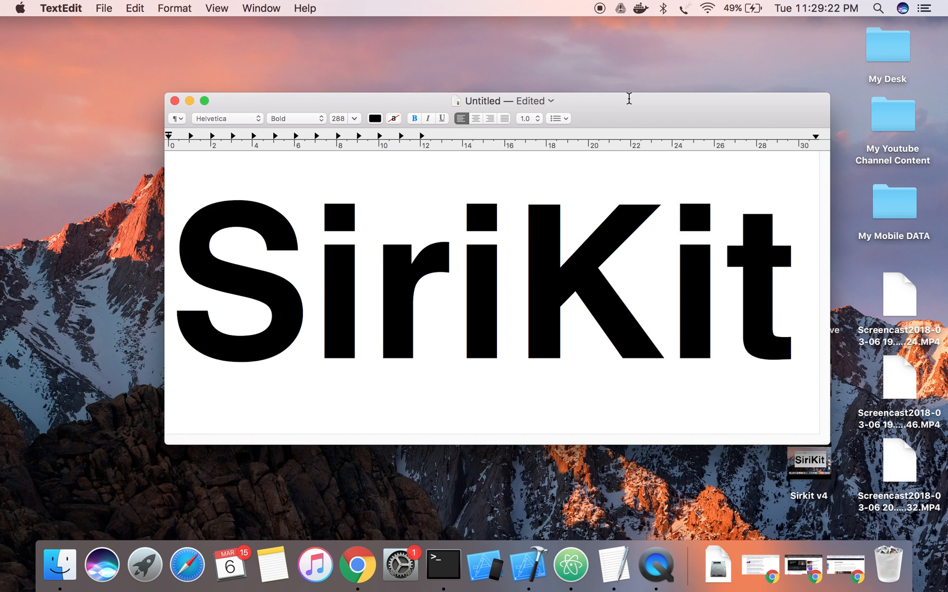
pyautogui.click(664, 278)
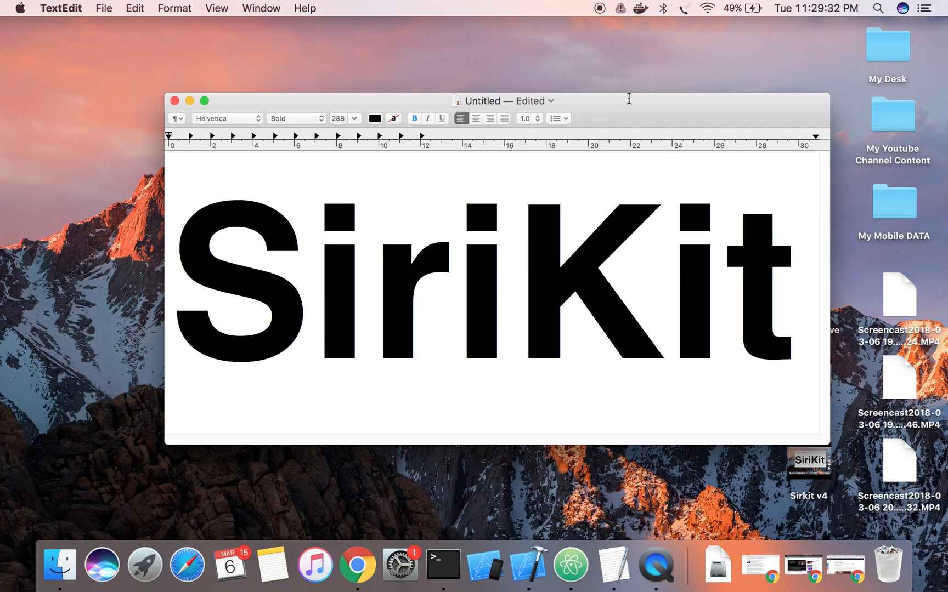
pyautogui.click(665, 284)
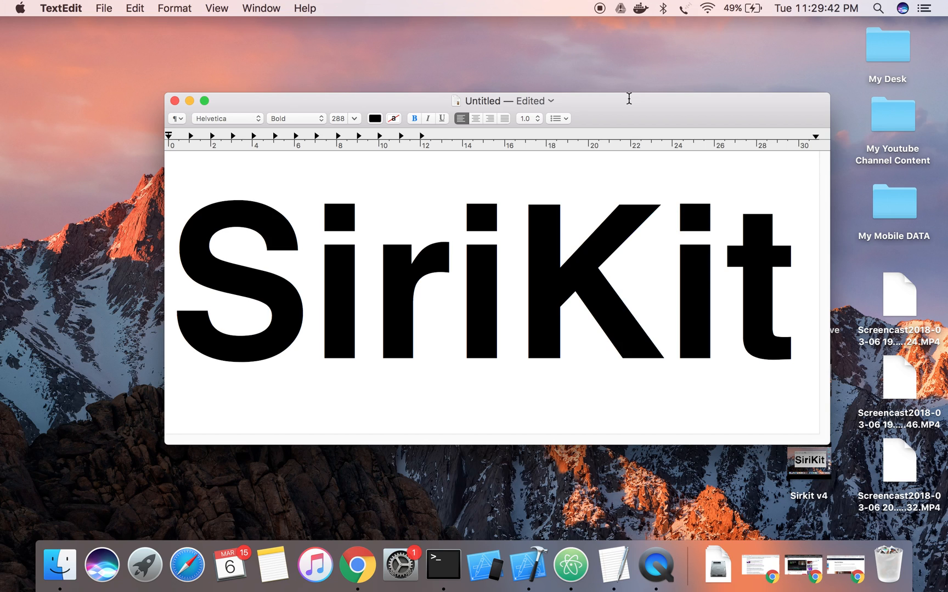
pyautogui.click(665, 278)
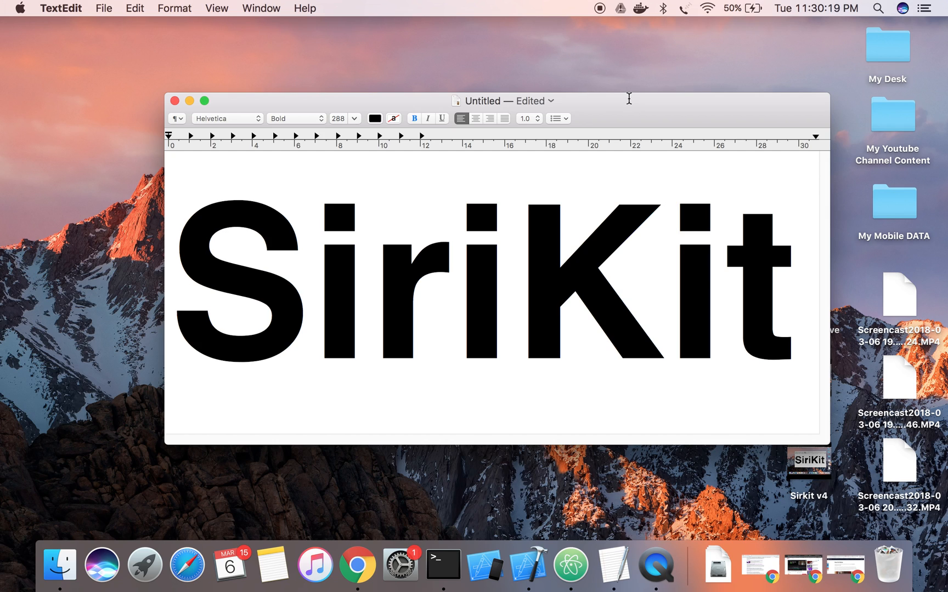
pyautogui.click(664, 278)
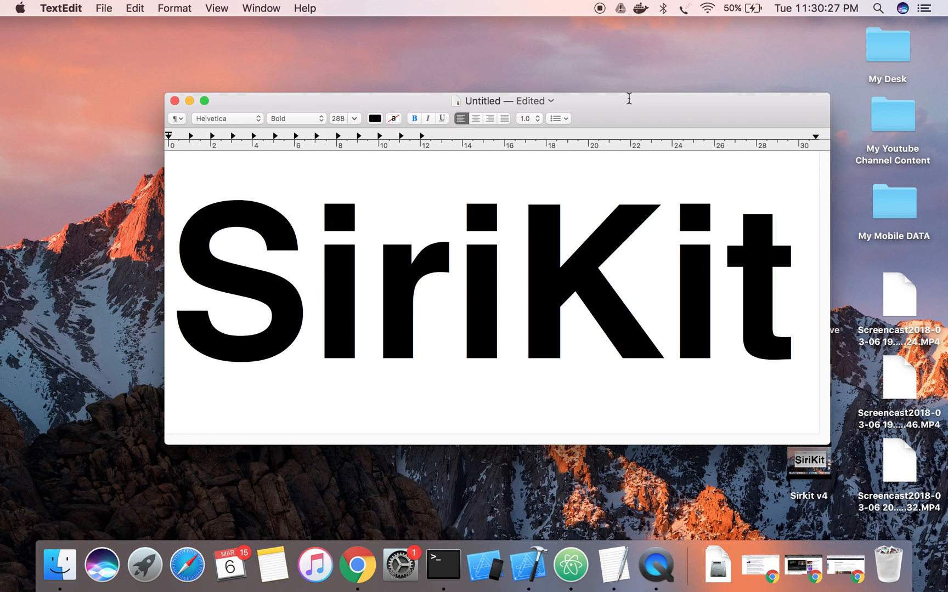
pyautogui.click(664, 278)
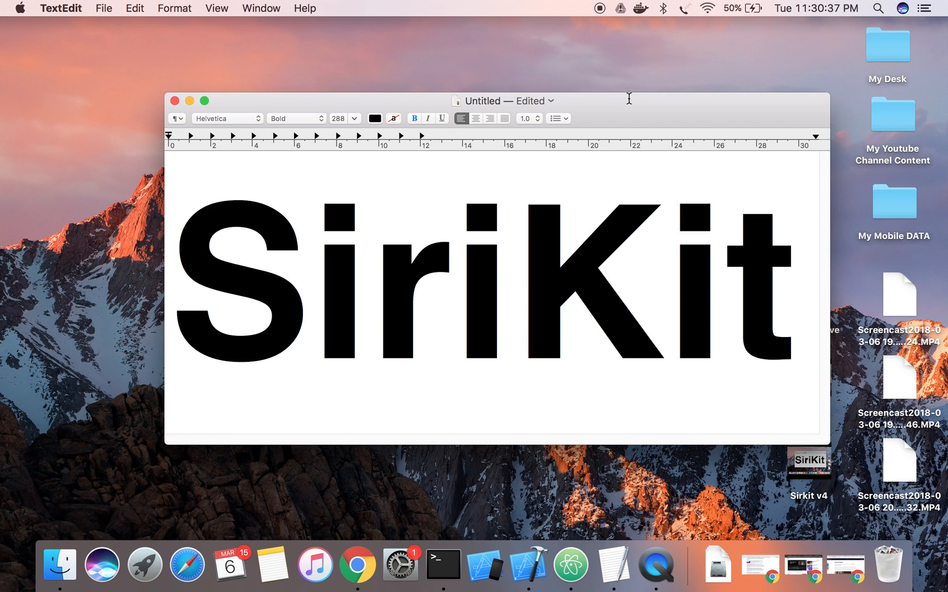
pyautogui.click(665, 278)
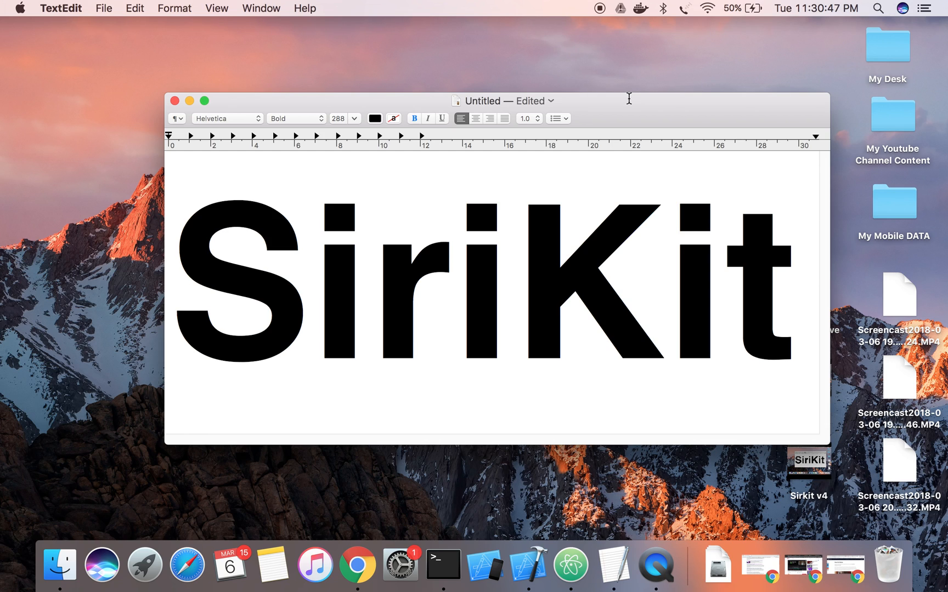
pyautogui.click(663, 278)
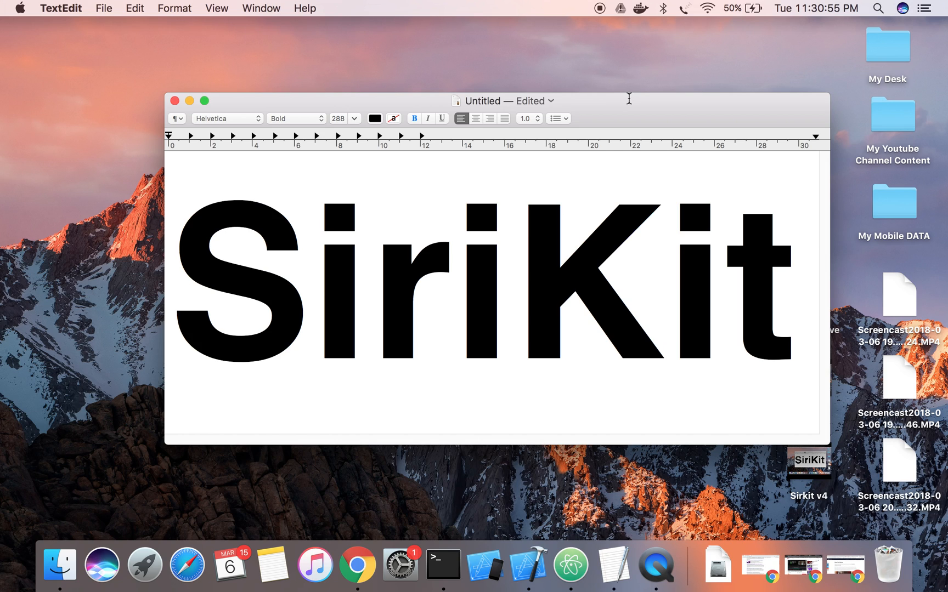
pyautogui.click(665, 272)
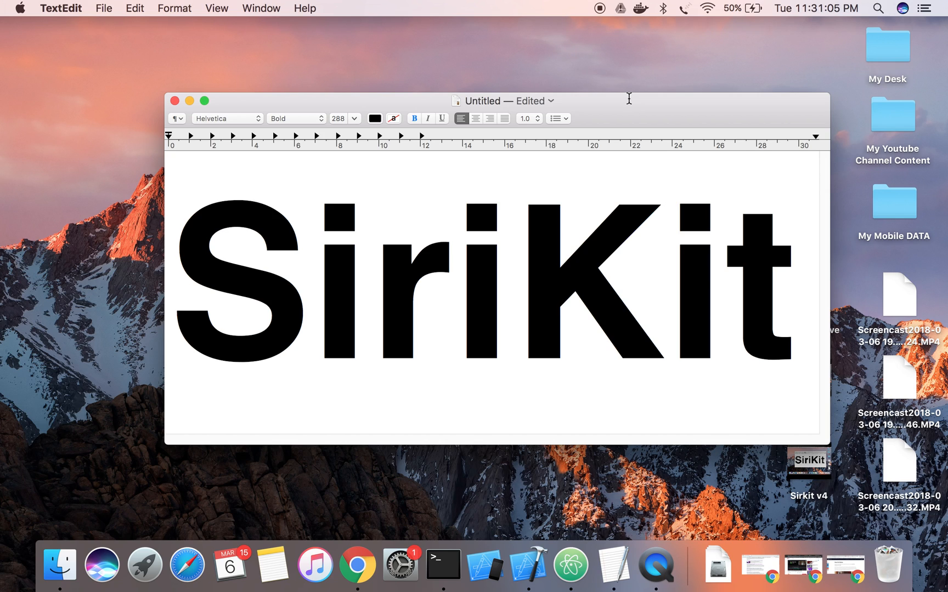
pyautogui.click(664, 278)
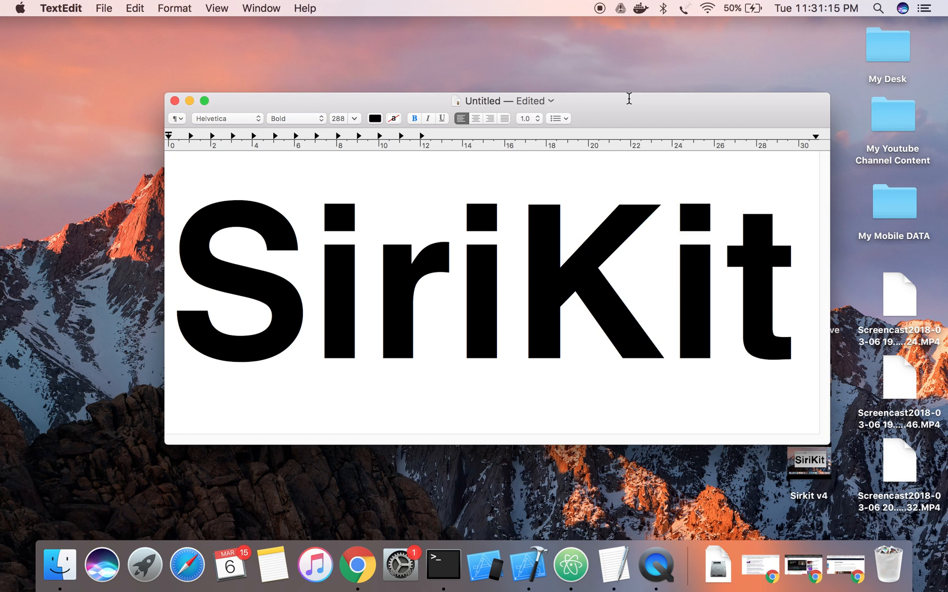
pyautogui.click(664, 278)
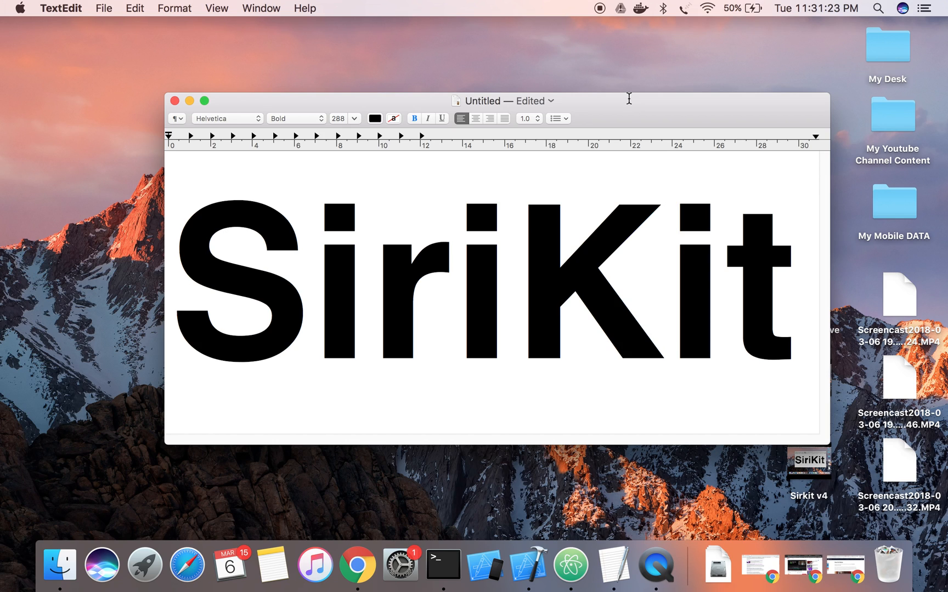
pyautogui.click(664, 278)
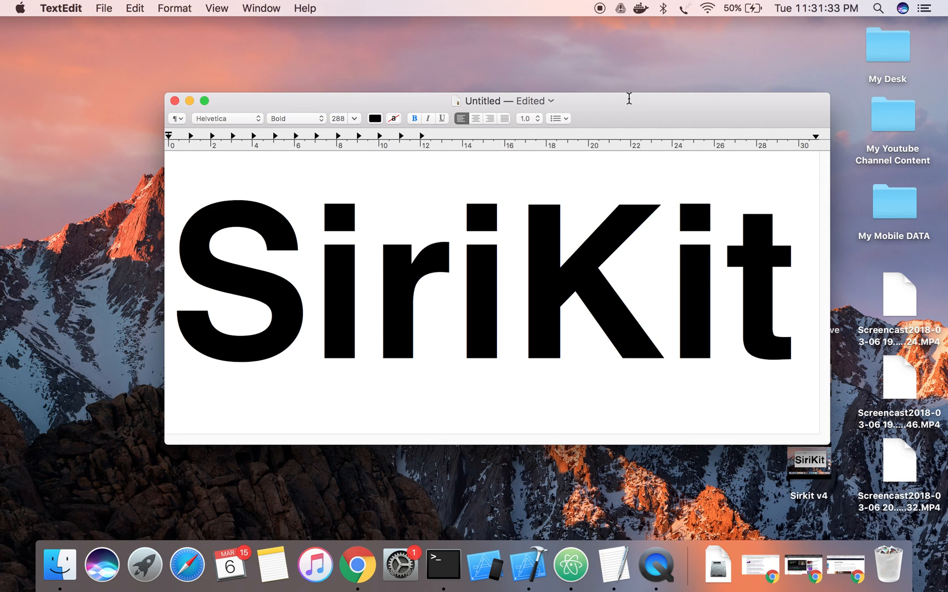
pyautogui.click(664, 278)
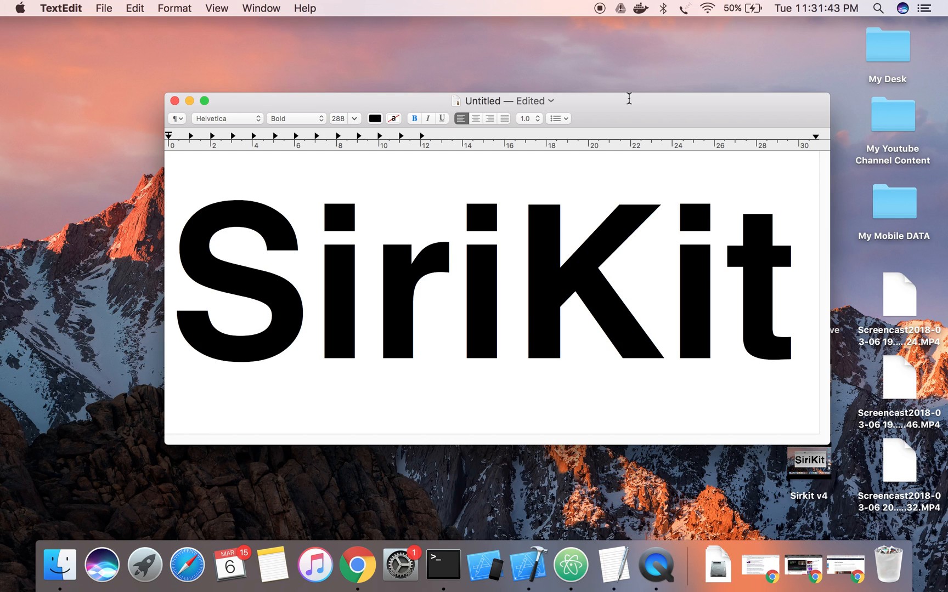
pyautogui.click(665, 278)
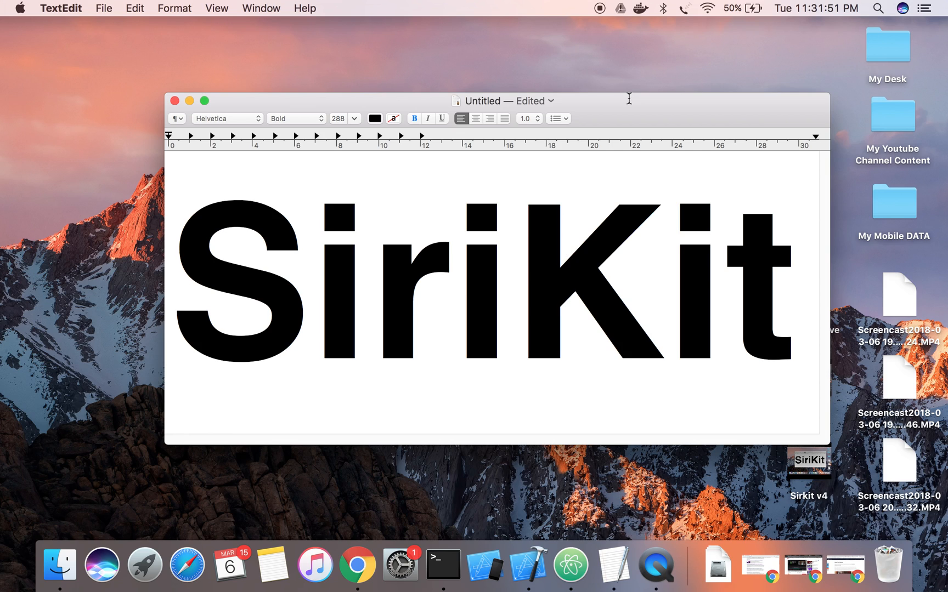
pyautogui.click(664, 278)
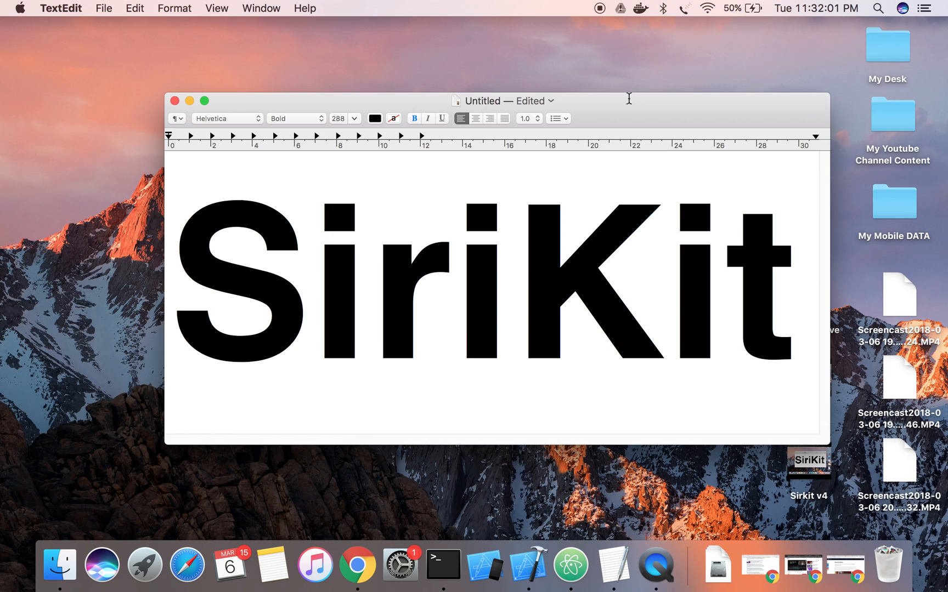
pyautogui.click(664, 273)
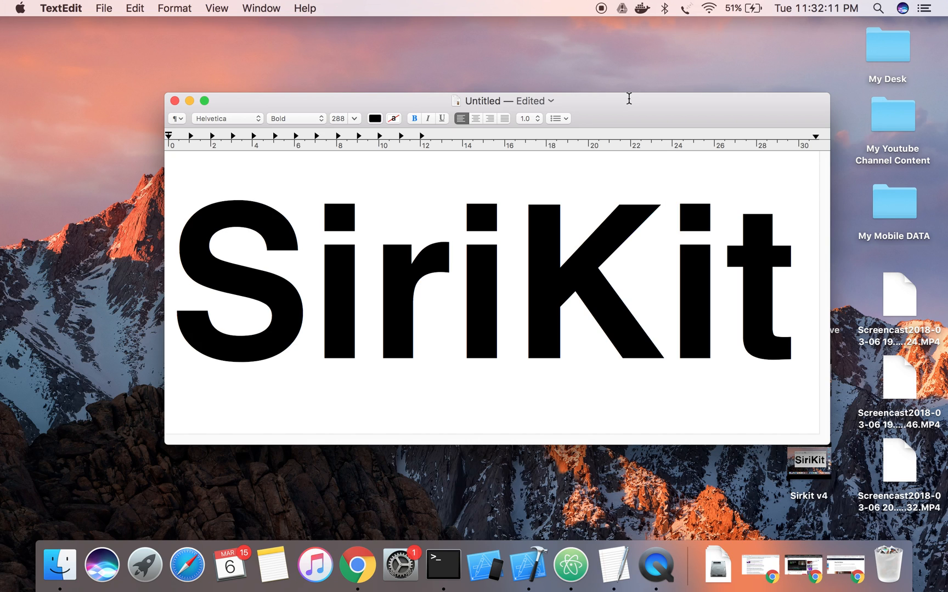
pyautogui.click(663, 284)
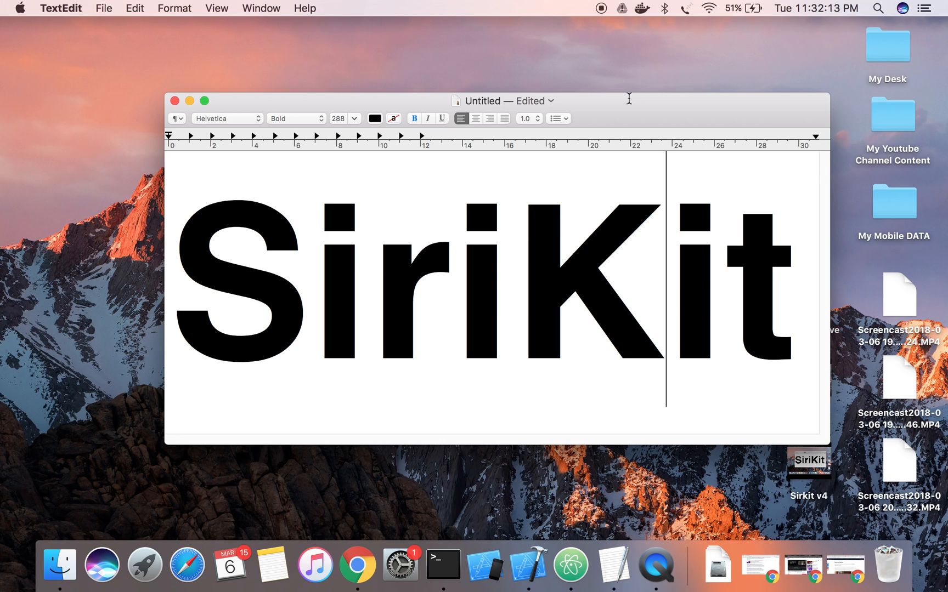